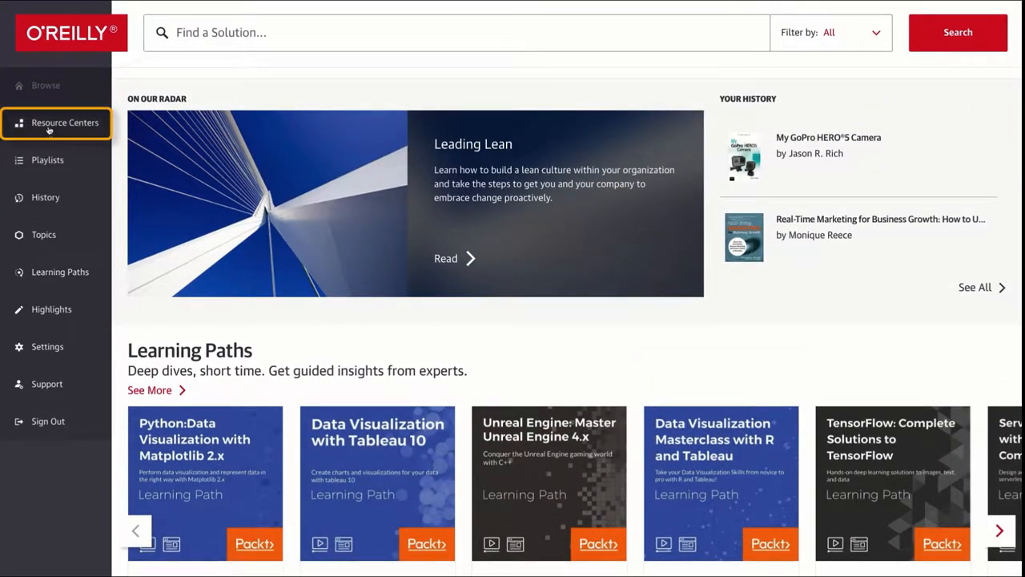
Show the Artificial Intelligence resource center from Resource Centers in the left sidebar.
click(64, 122)
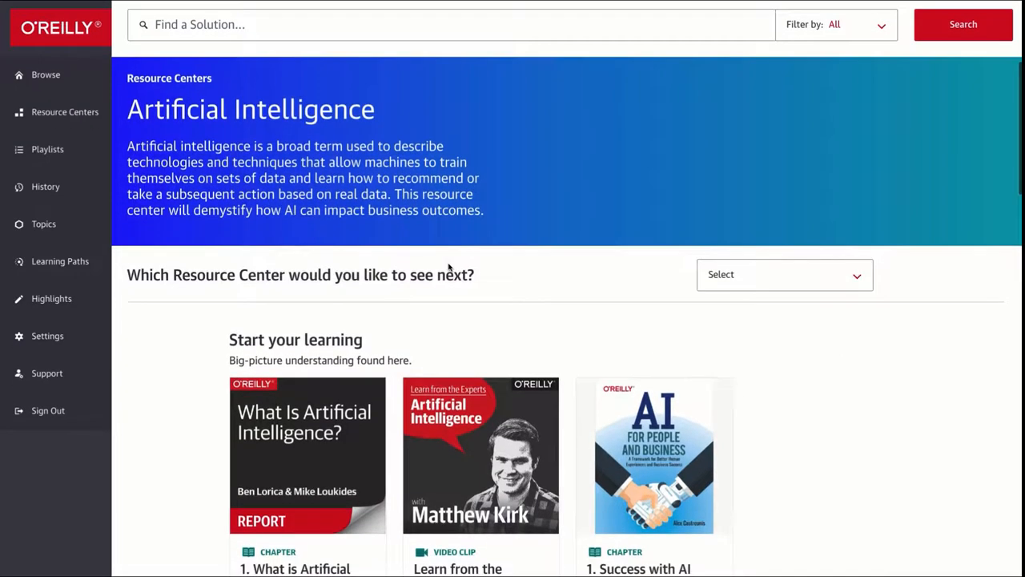